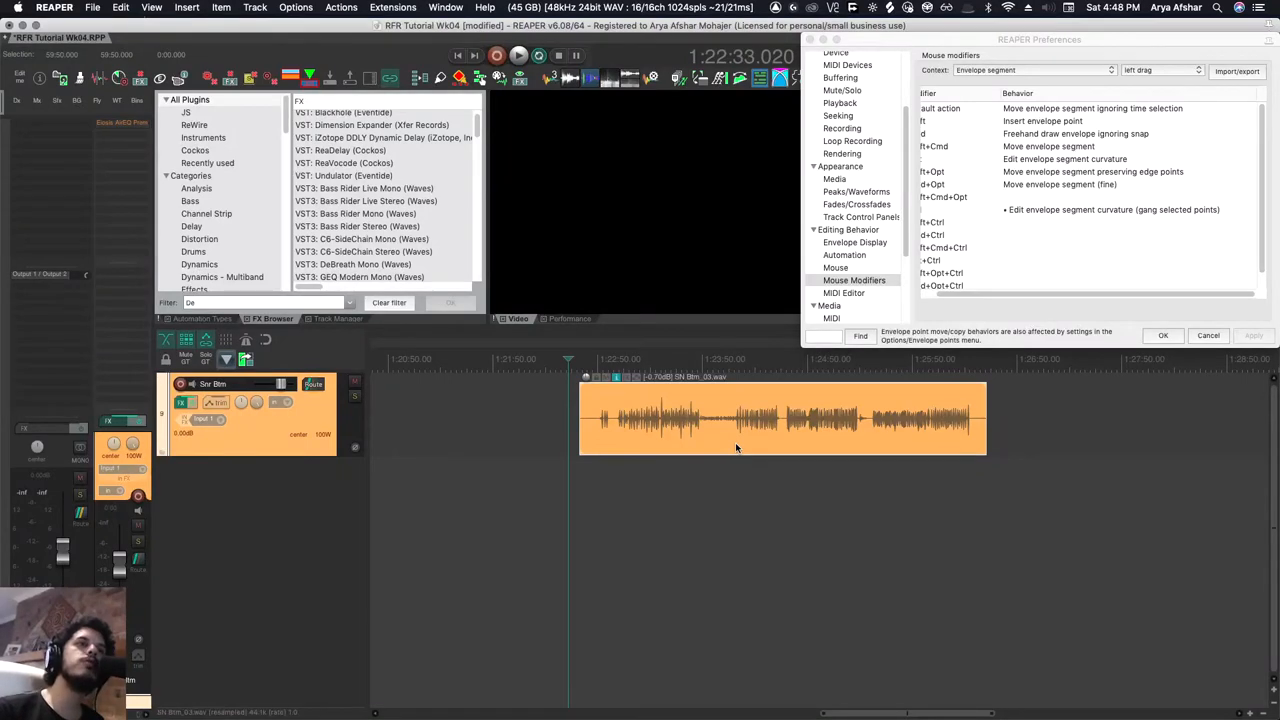
{"action": "mouse_move", "coordinate": [810, 425]}
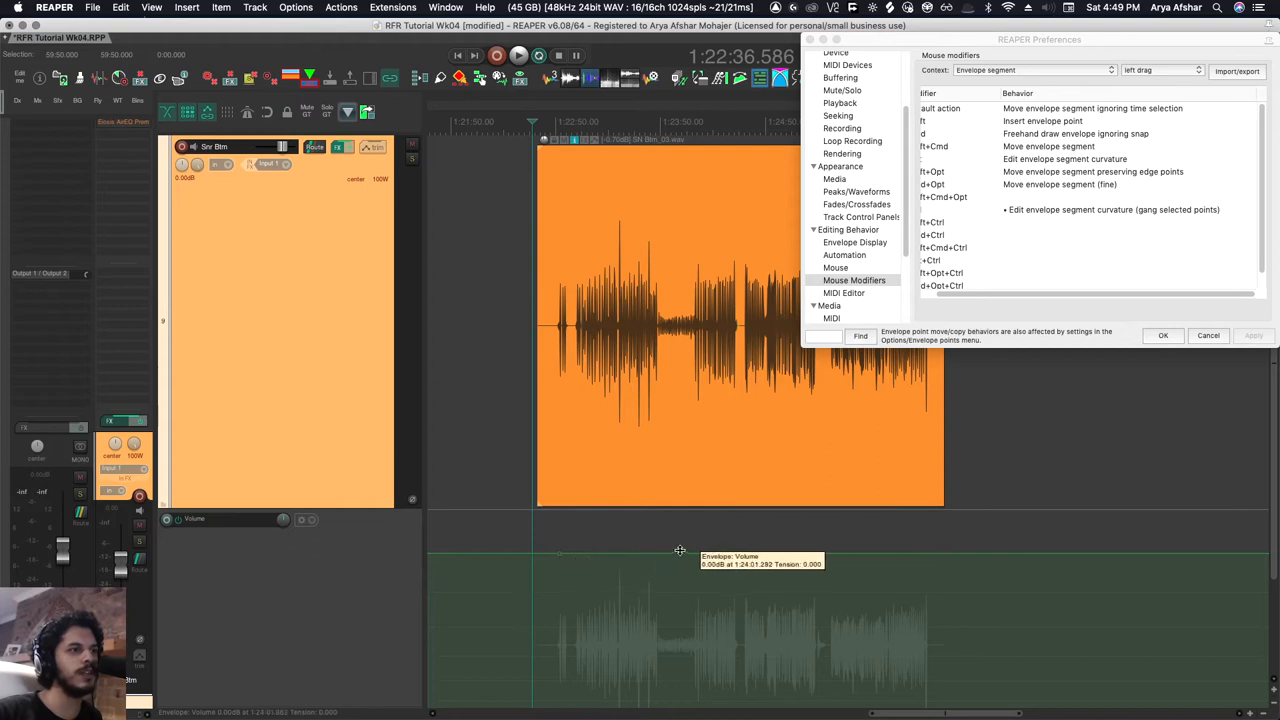
{"action": "mouse_move", "coordinate": [824, 573]}
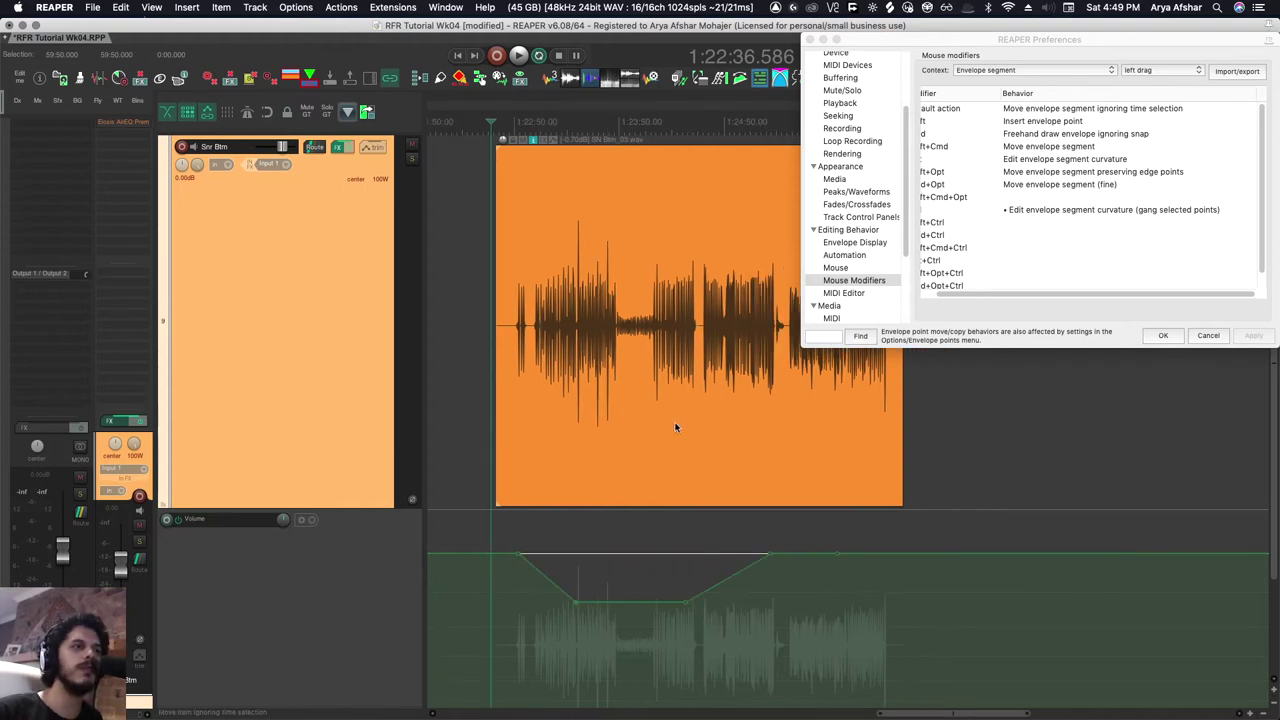
{"action": "mouse_move", "coordinate": [578, 610]}
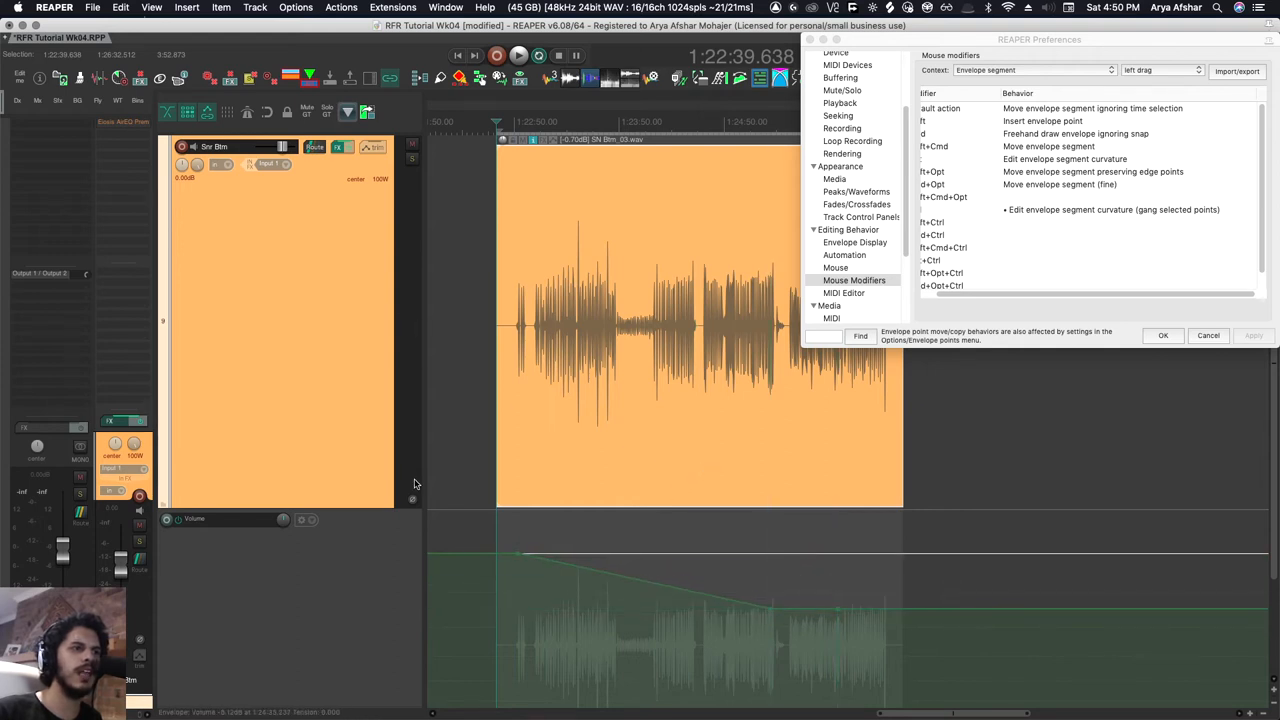
{"action": "mouse_move", "coordinate": [795, 607]}
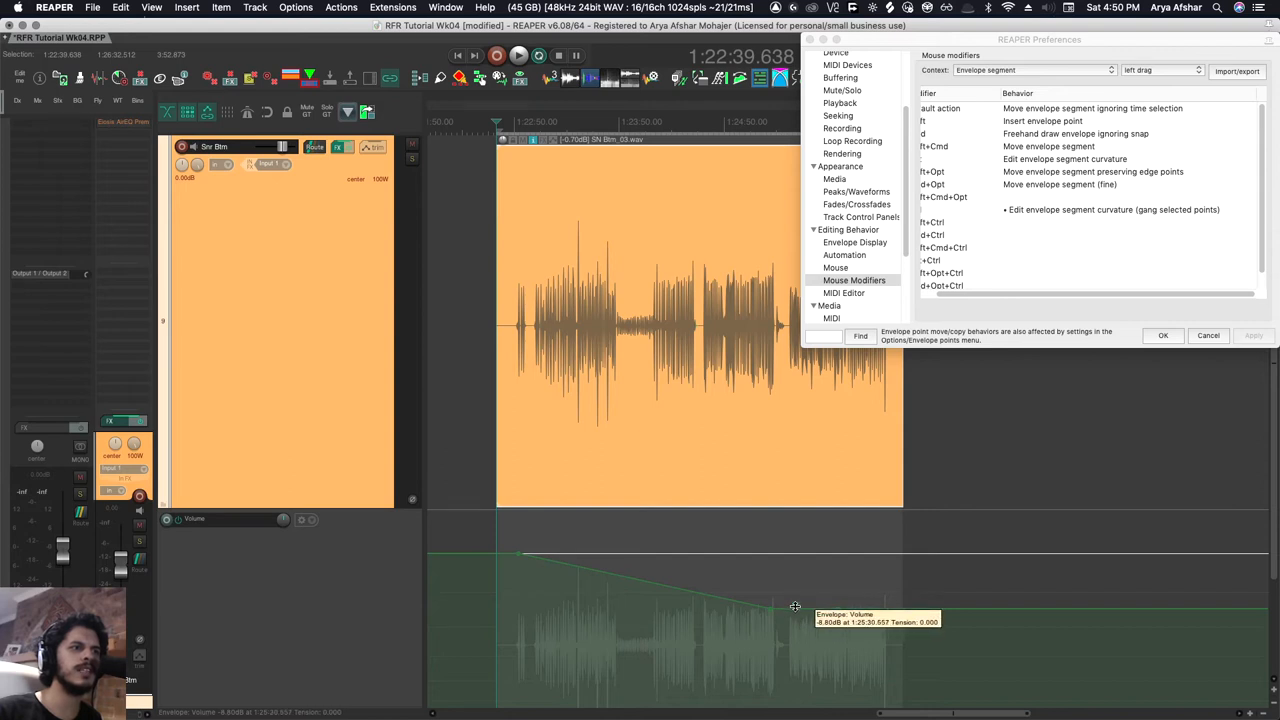
{"action": "mouse_move", "coordinate": [770, 608]}
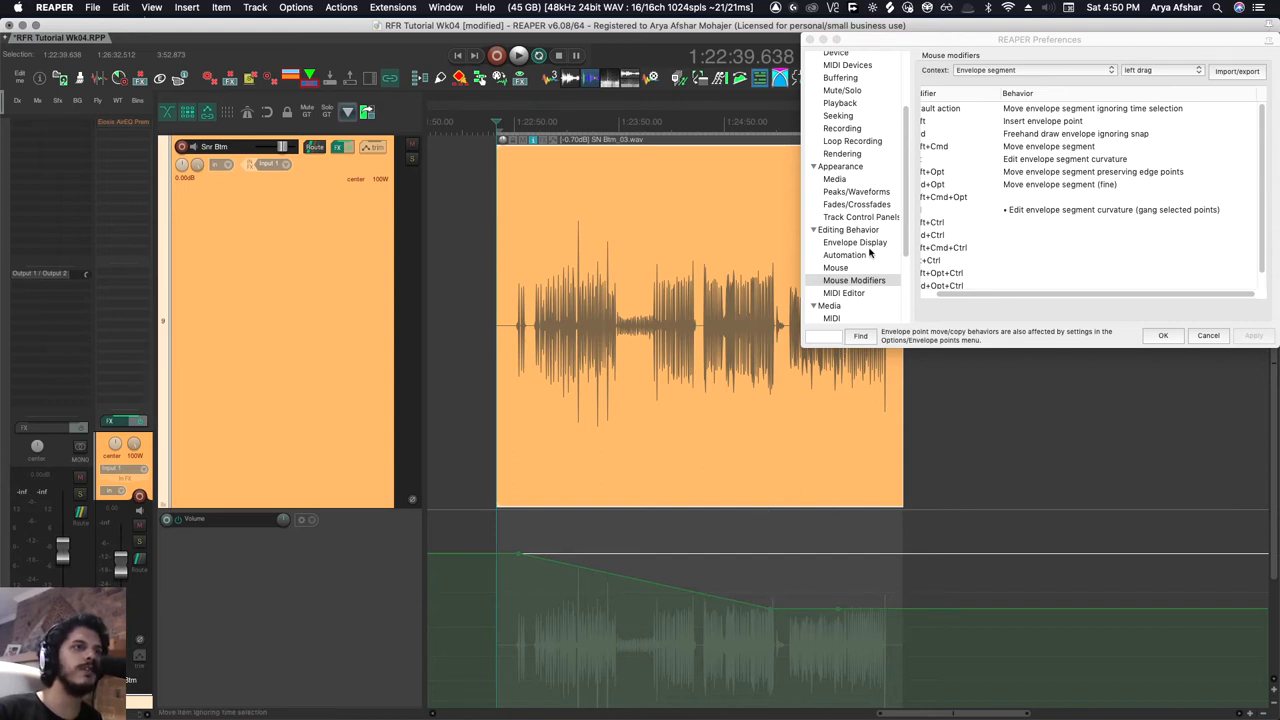
Turn off 'Envelope point selection follows time selection' in Envelope Display preferences, then drag a time selection.
{"action": "left_click", "coordinate": [855, 242]}
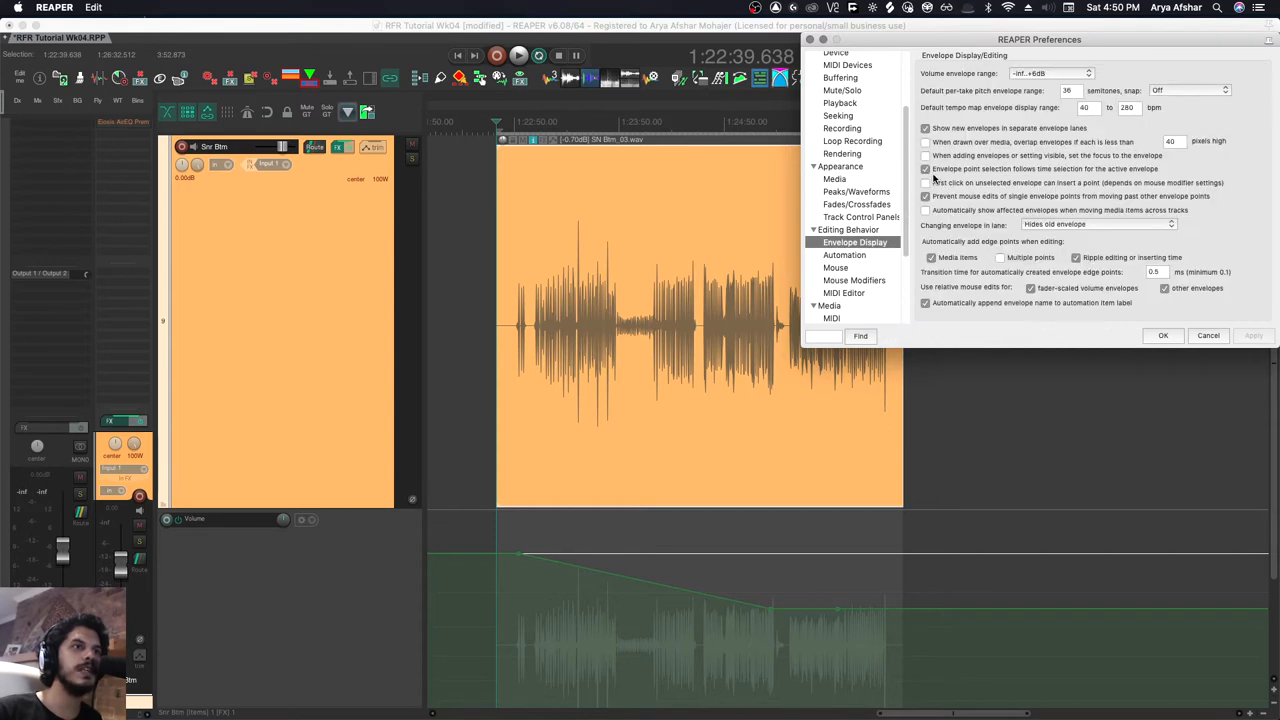
{"action": "mouse_move", "coordinate": [935, 168]}
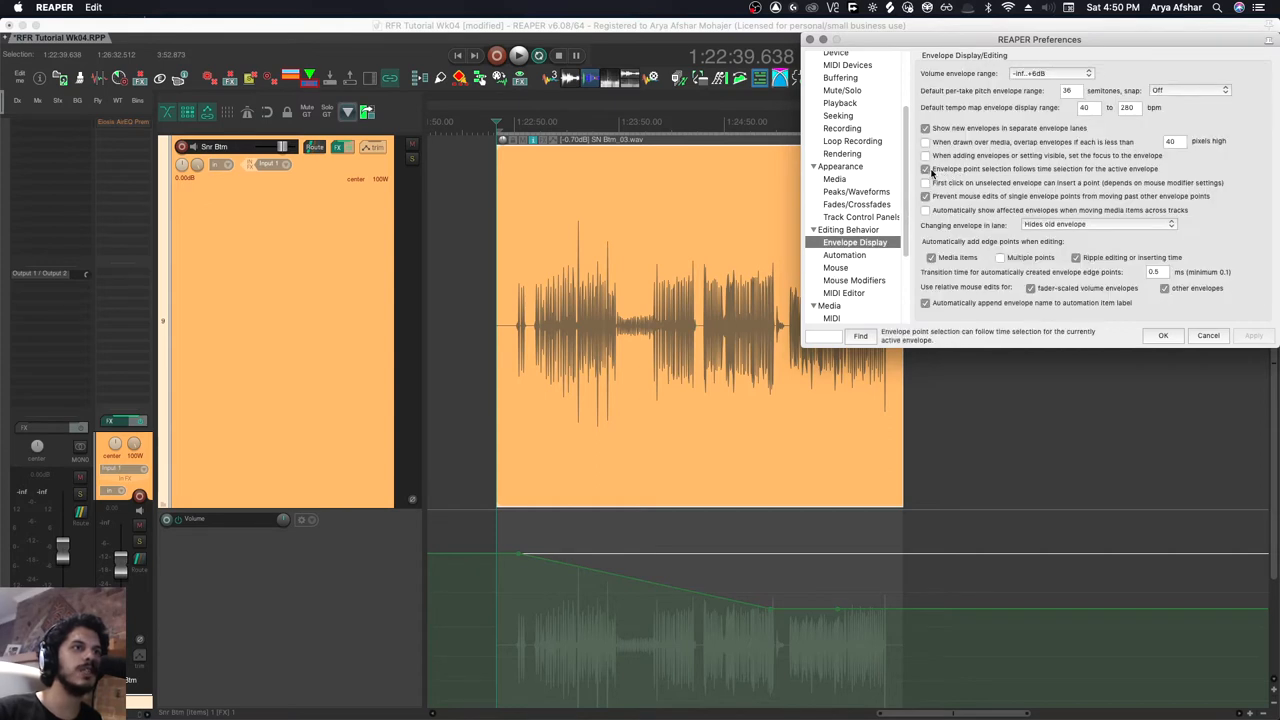
{"action": "left_click", "coordinate": [925, 168]}
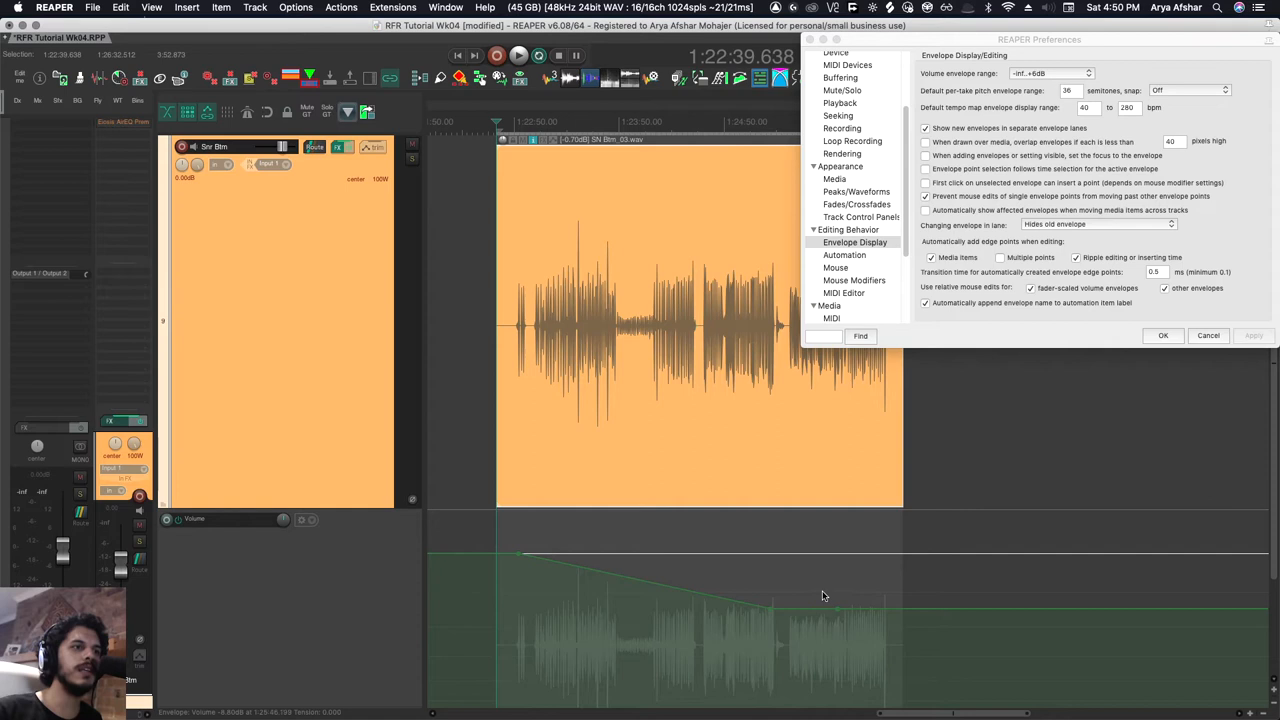
{"action": "left_click_drag", "start_coordinate": [825, 596], "coordinate": [760, 624]}
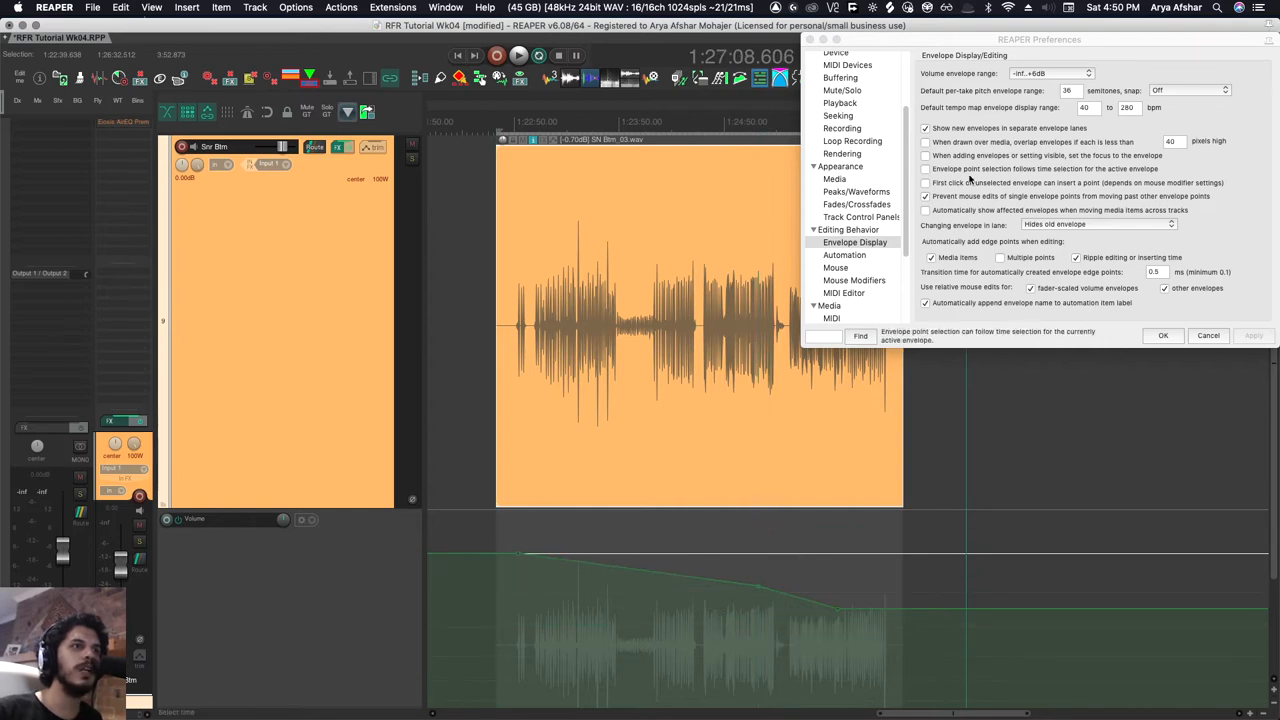
{"action": "left_click", "coordinate": [924, 168]}
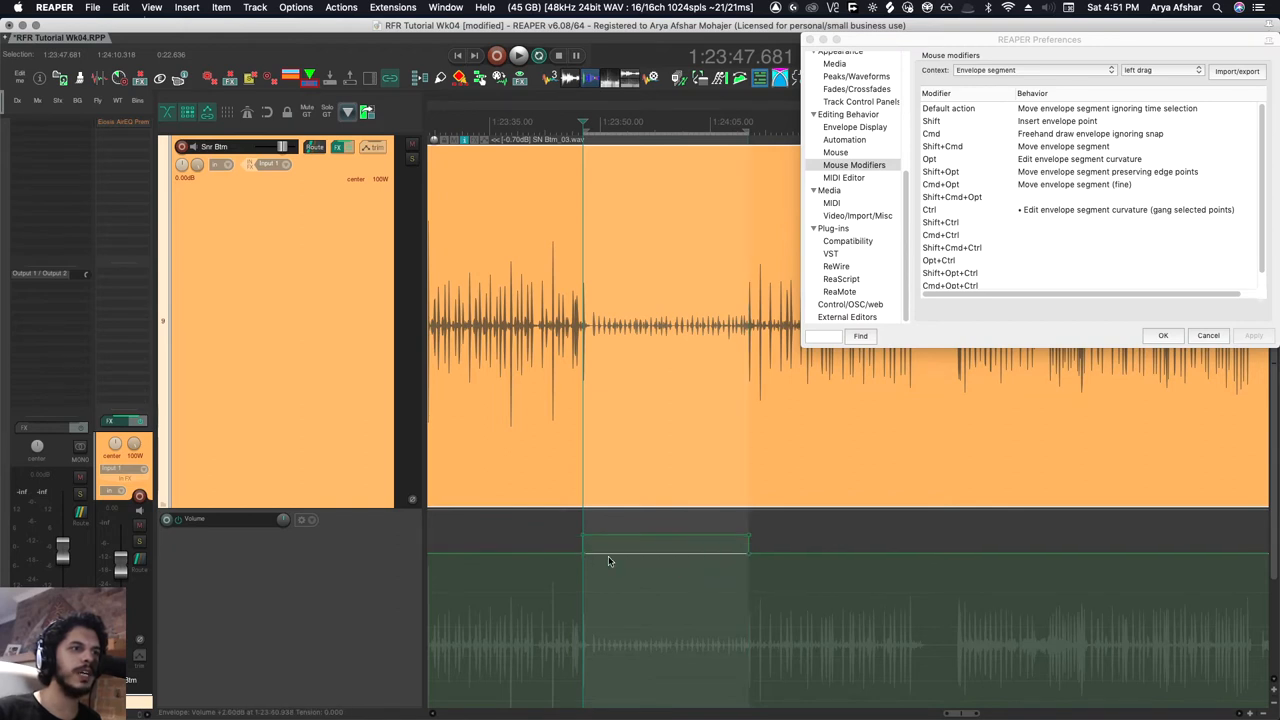
{"action": "mouse_move", "coordinate": [780, 581]}
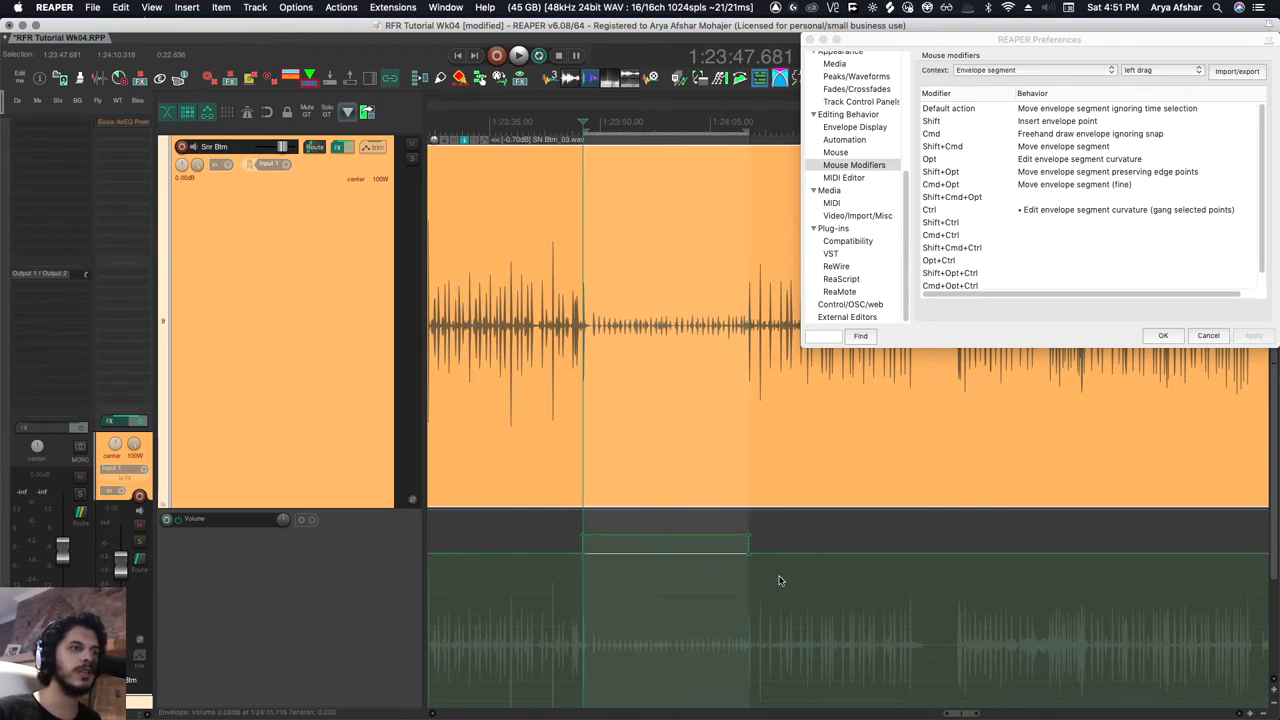
{"action": "mouse_move", "coordinate": [565, 555]}
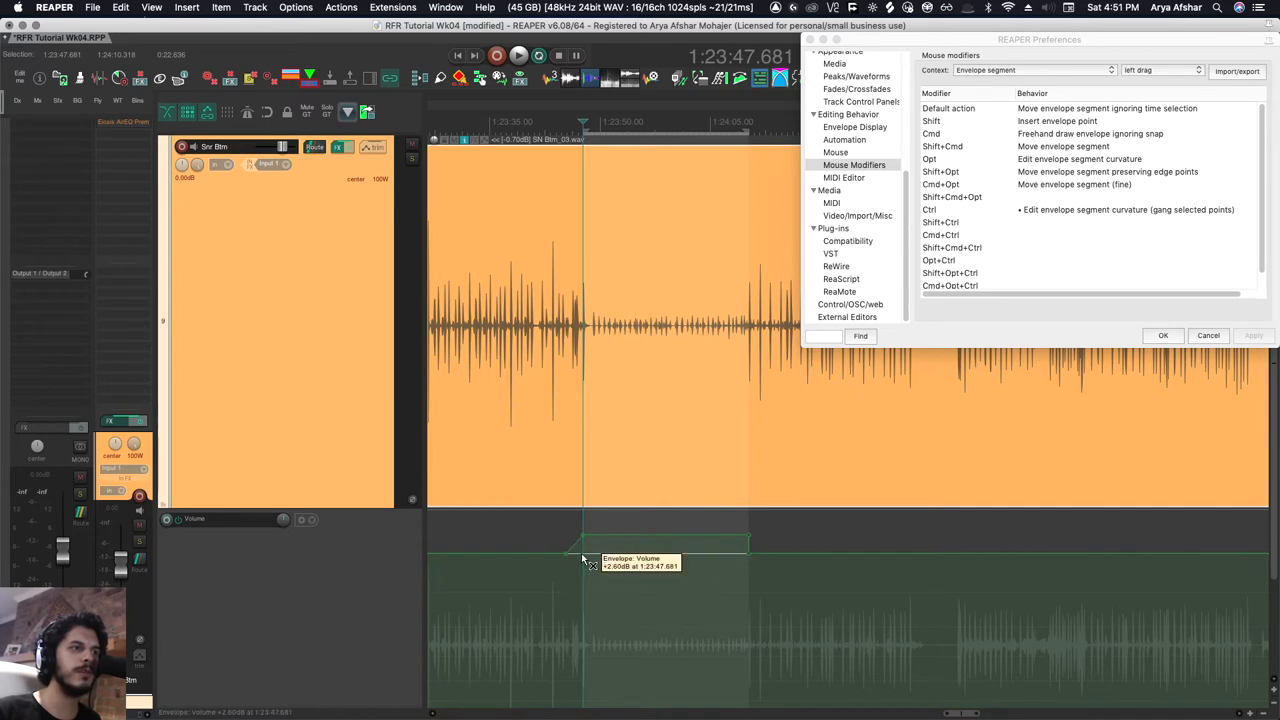
Show the envelope segment double-click mouse modifiers, including inserting four points at the time selection.
{"action": "left_click", "coordinate": [1160, 70]}
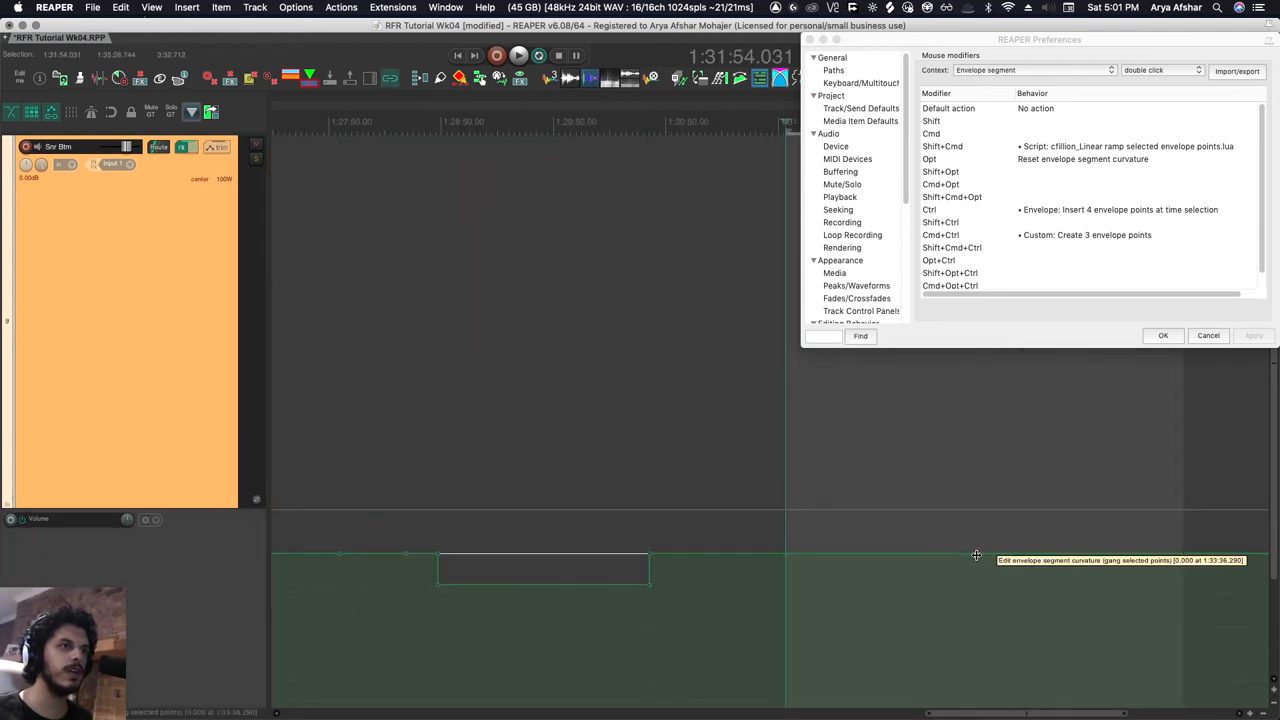
{"action": "mouse_move", "coordinate": [940, 605]}
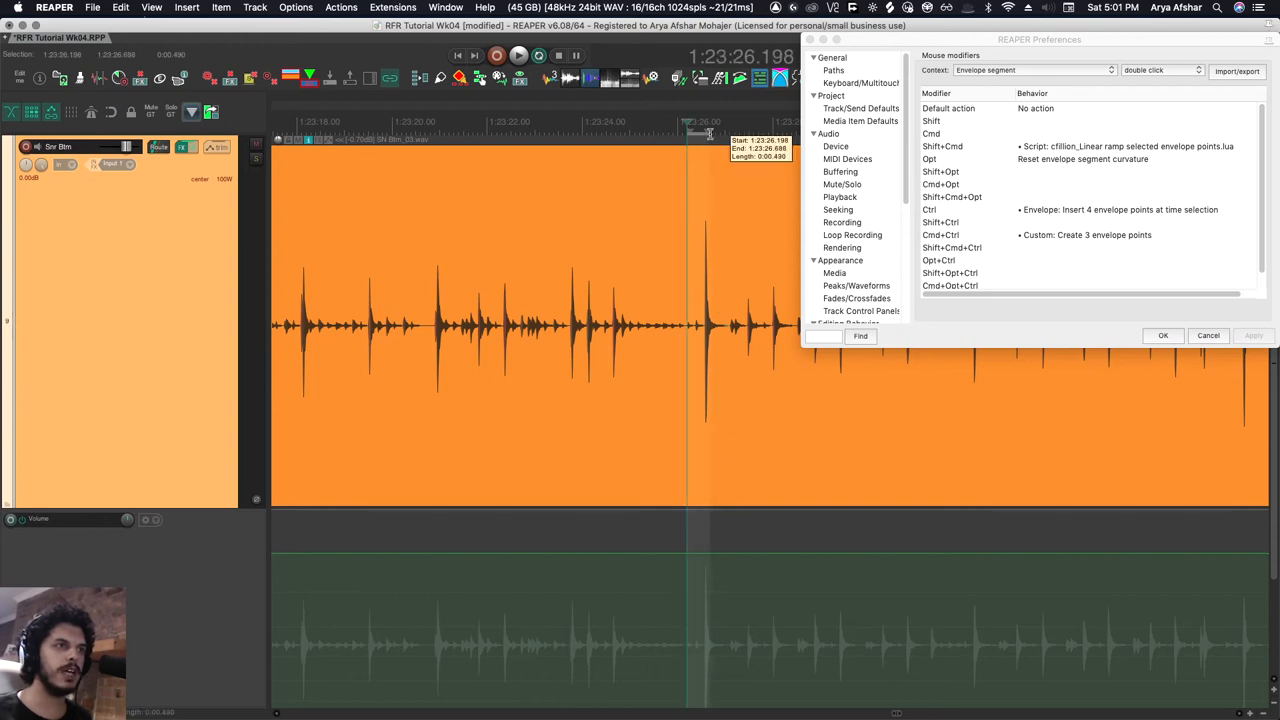
{"action": "mouse_move", "coordinate": [708, 556]}
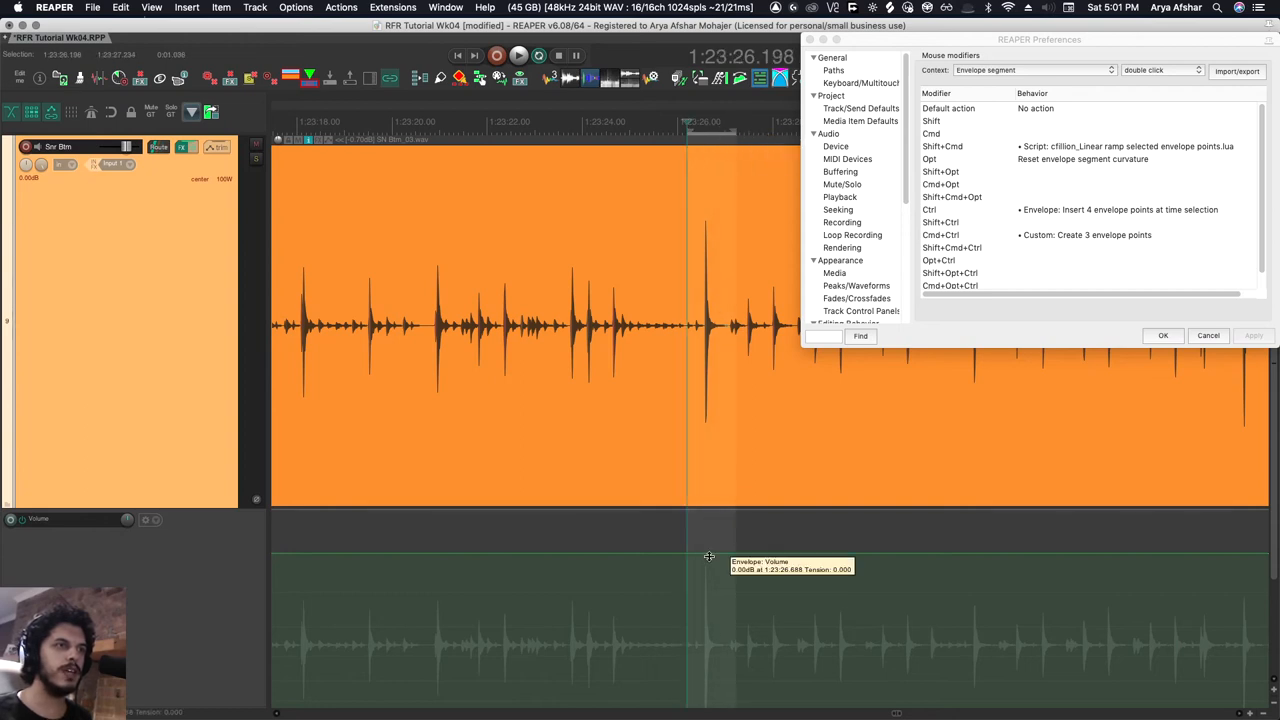
{"action": "mouse_move", "coordinate": [705, 555]}
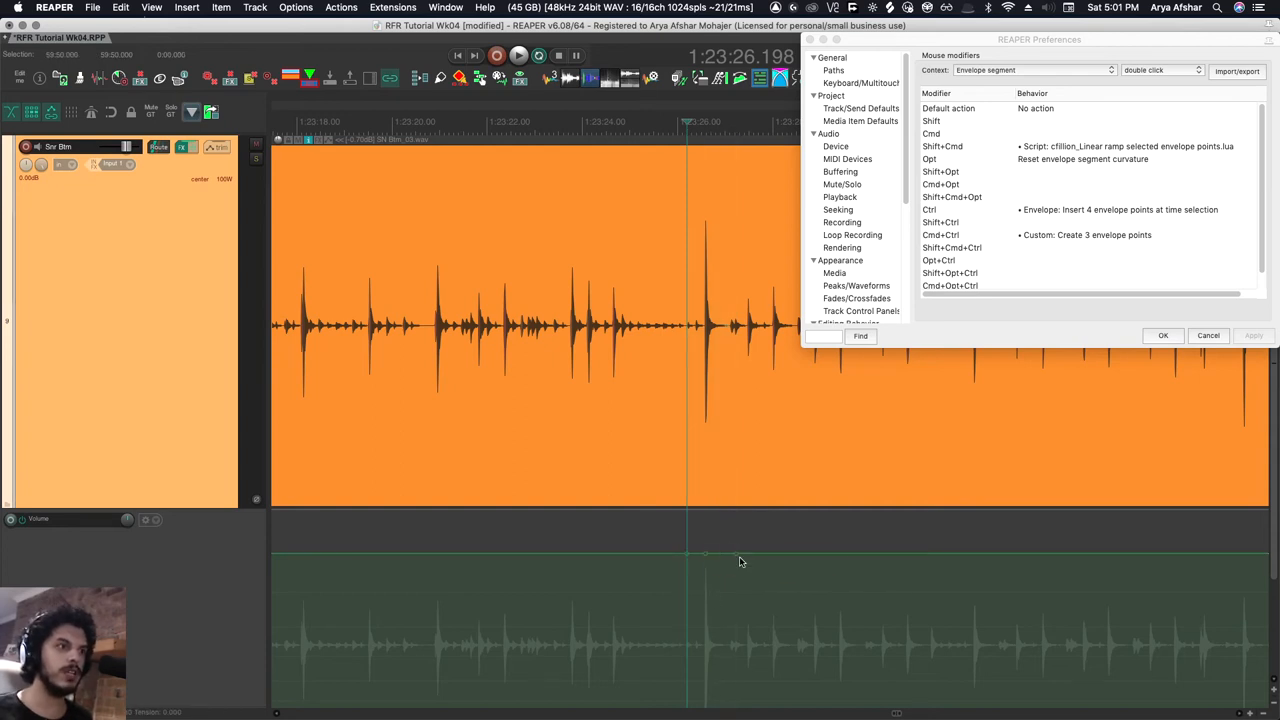
{"action": "mouse_move", "coordinate": [705, 553]}
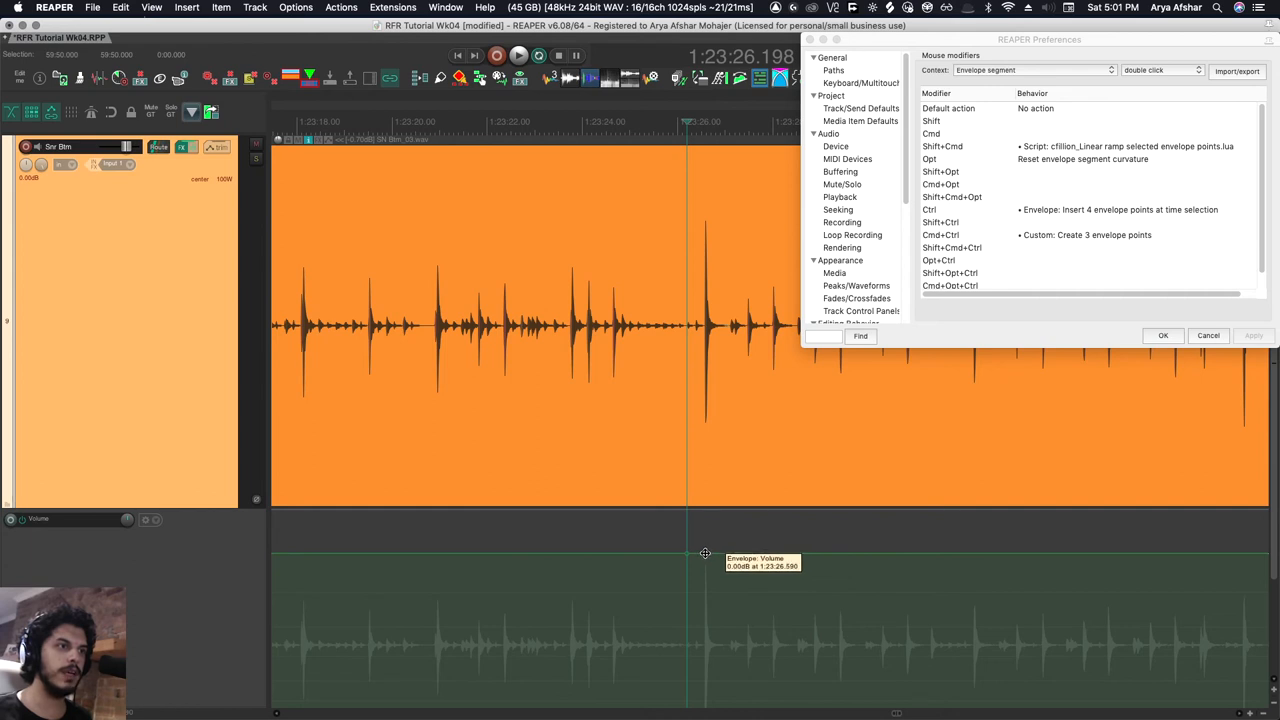
Modifier double-click the volume envelope near 1:23:26 to insert three dip points.
{"action": "double_click", "coordinate": [705, 555]}
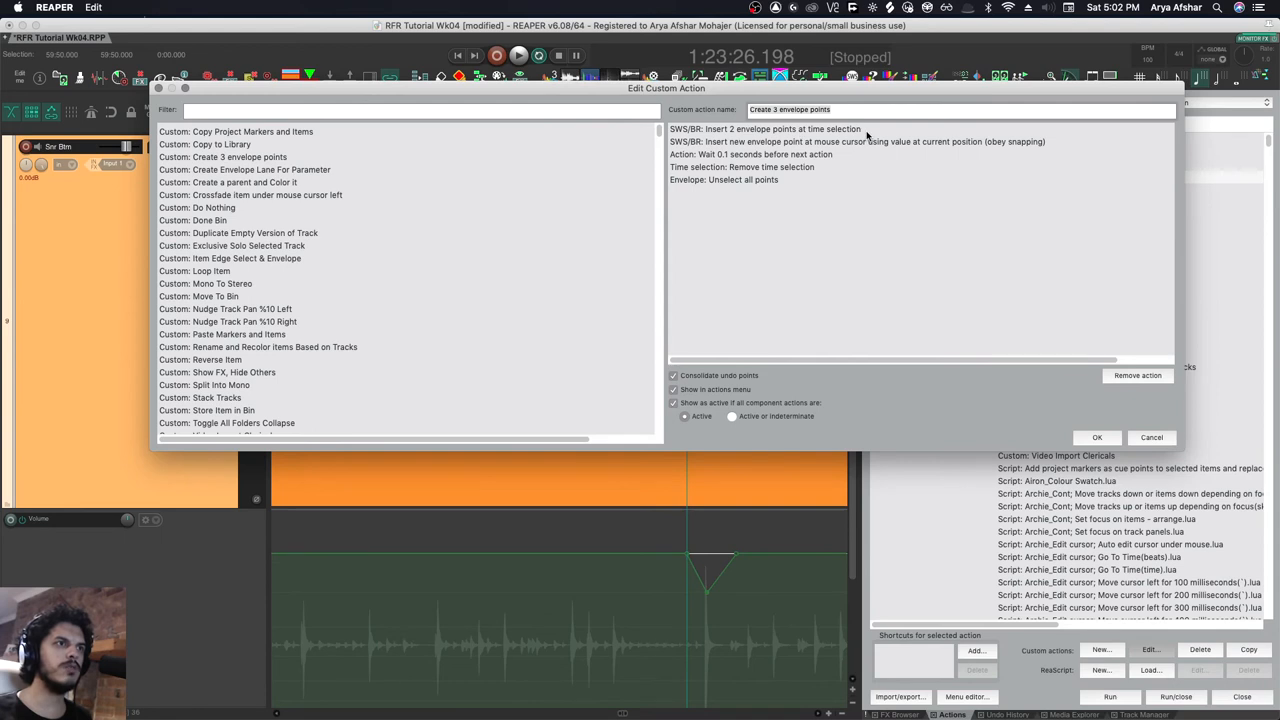
{"action": "mouse_move", "coordinate": [720, 148]}
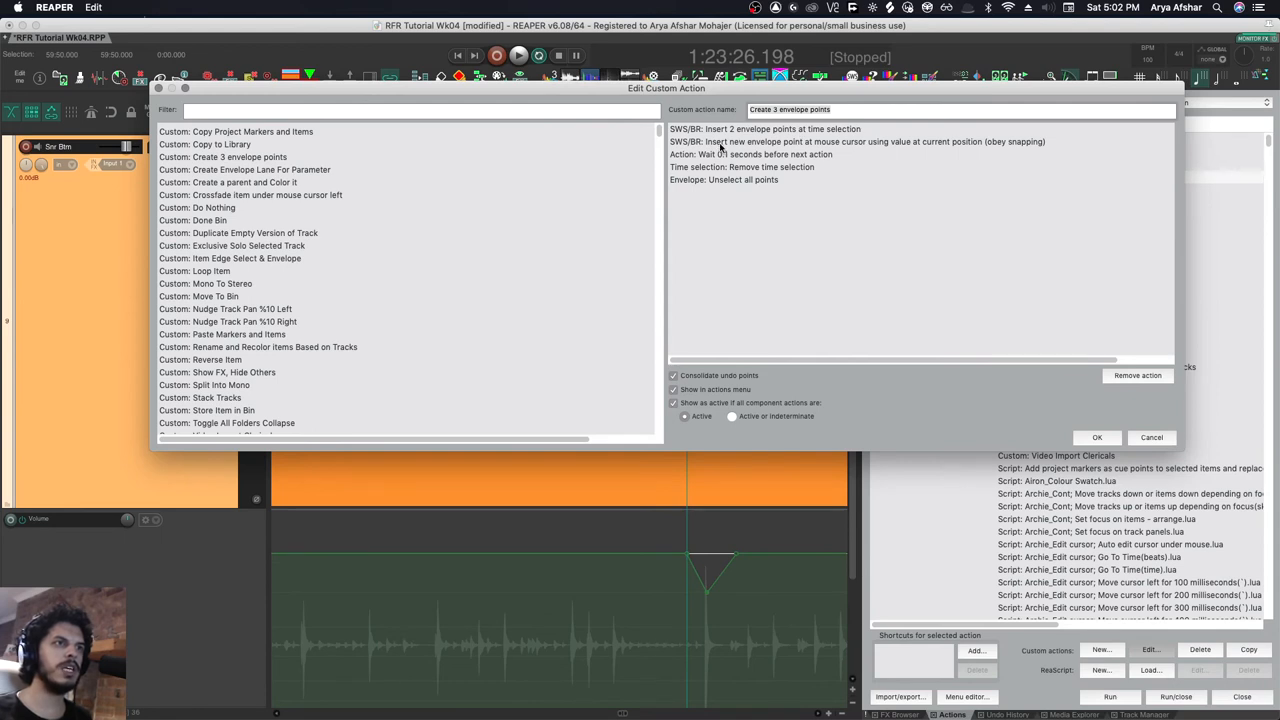
{"action": "mouse_move", "coordinate": [892, 153]}
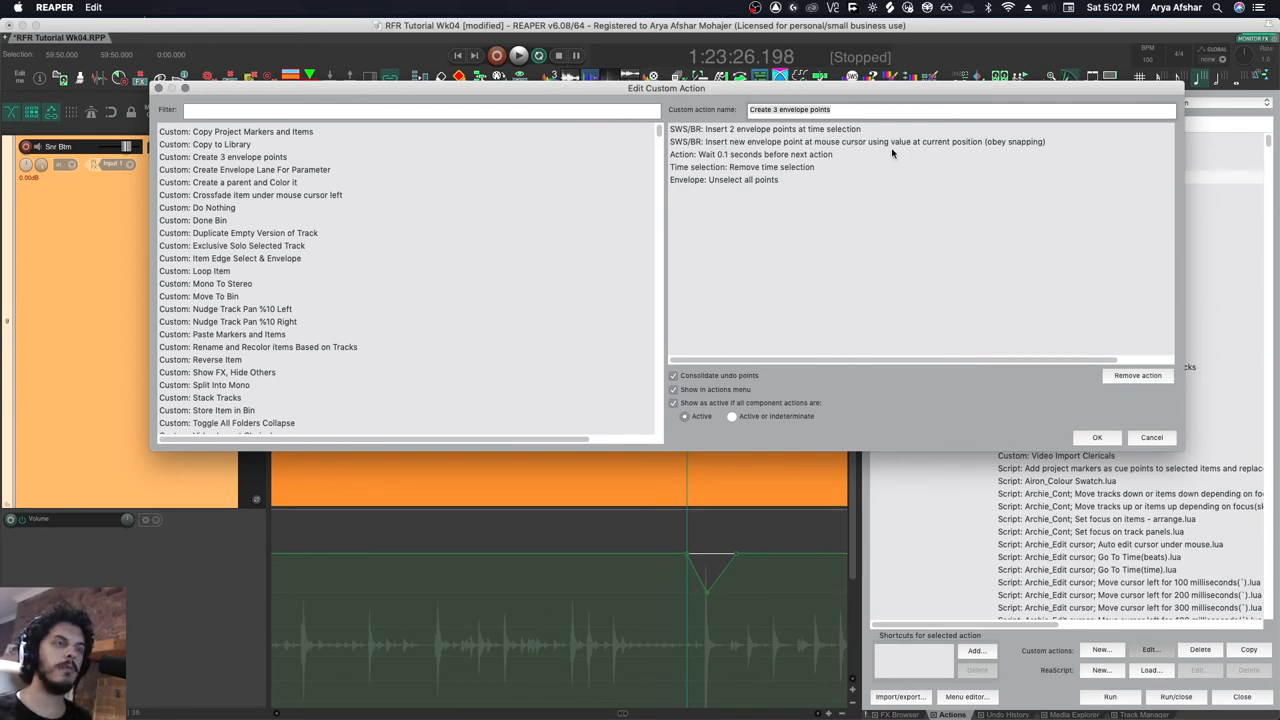
{"action": "mouse_move", "coordinate": [857, 152]}
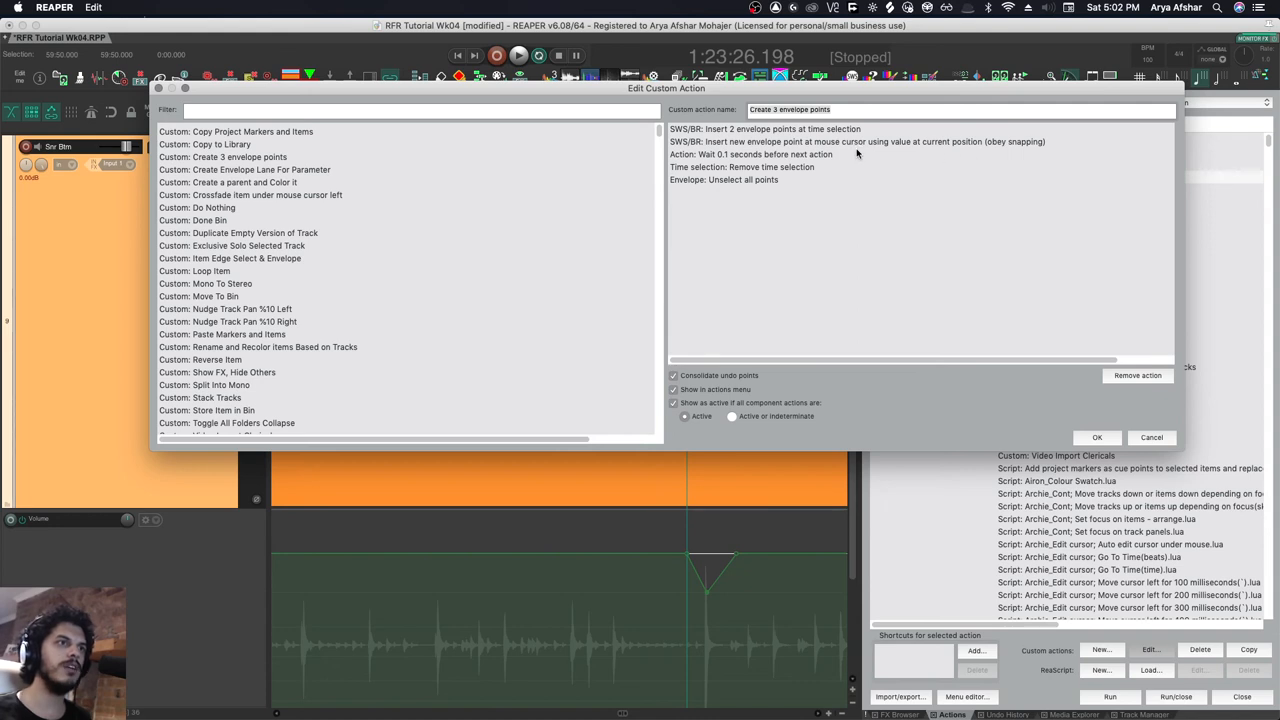
{"action": "mouse_move", "coordinate": [770, 157]}
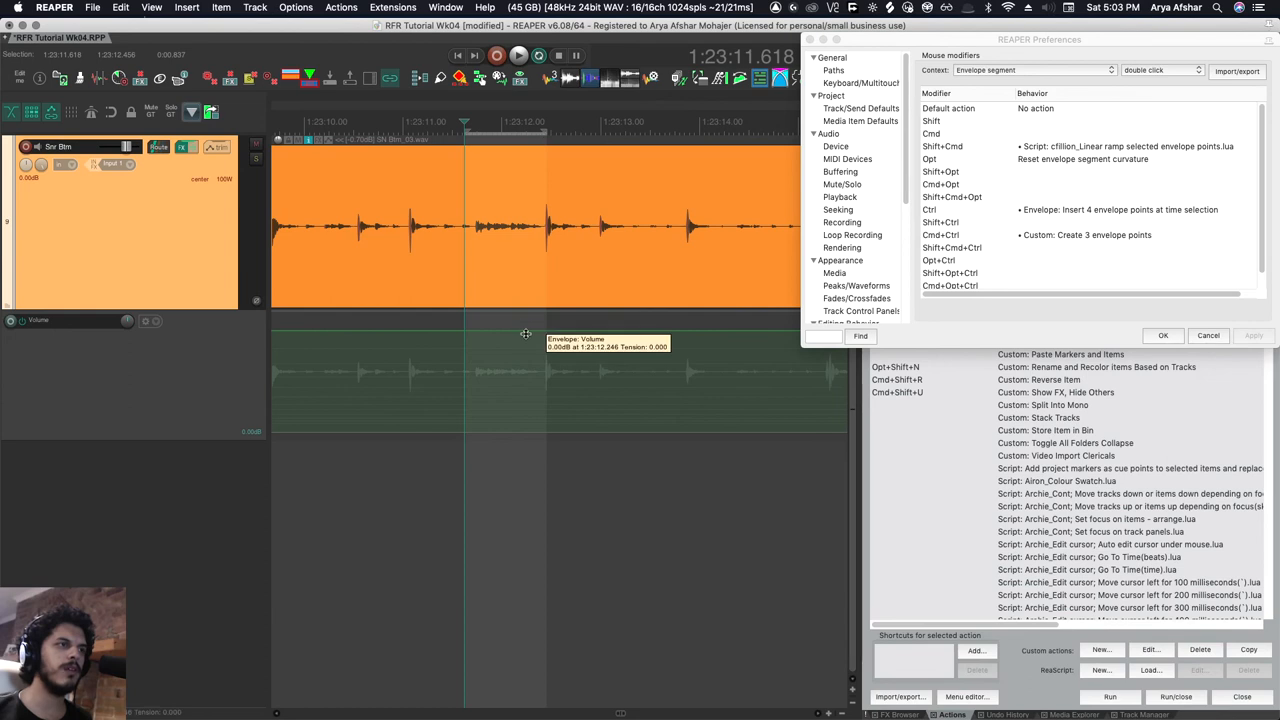
{"action": "mouse_move", "coordinate": [497, 330]}
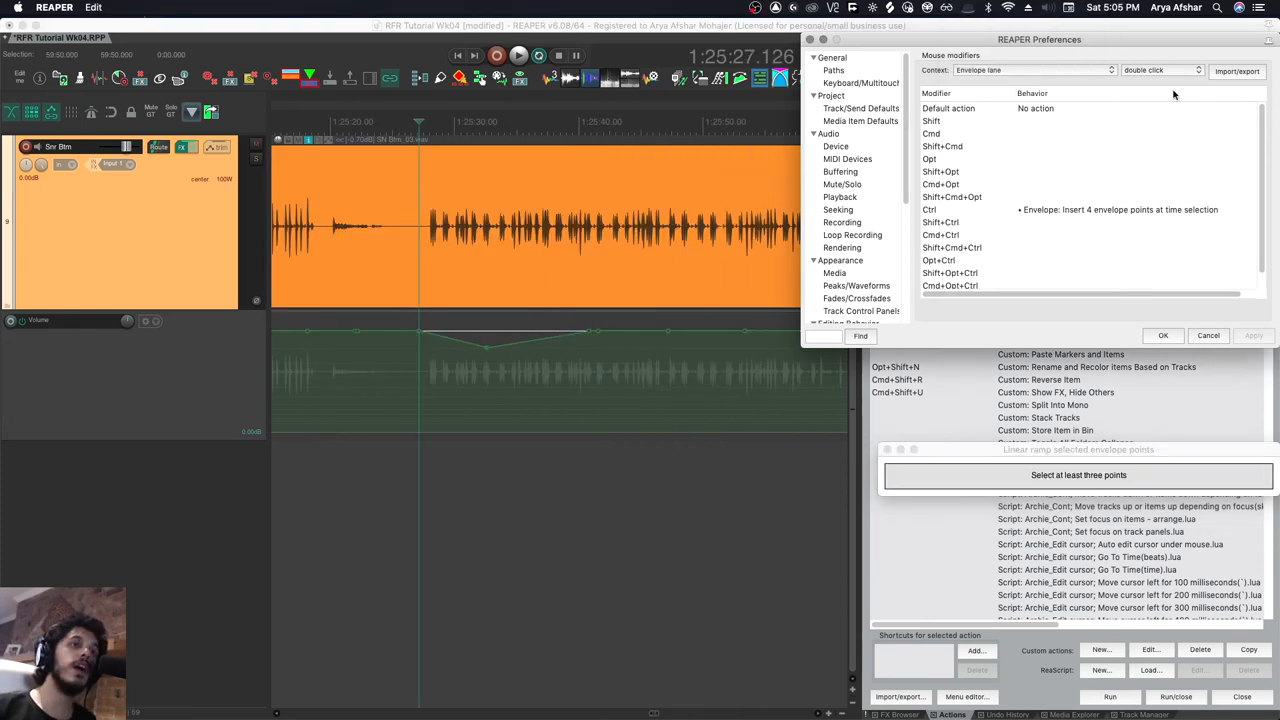
Close Preferences with OK after creating the V-shaped dip near 1:25:27.
{"action": "left_click", "coordinate": [1208, 335]}
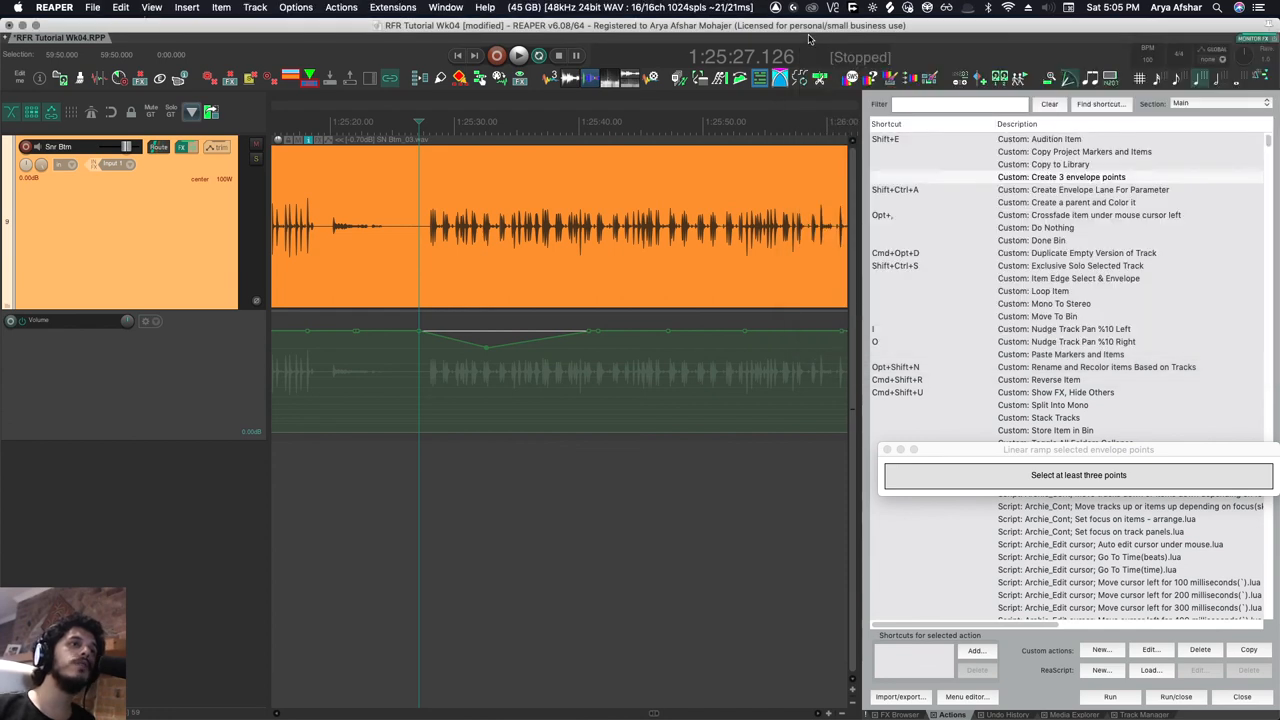